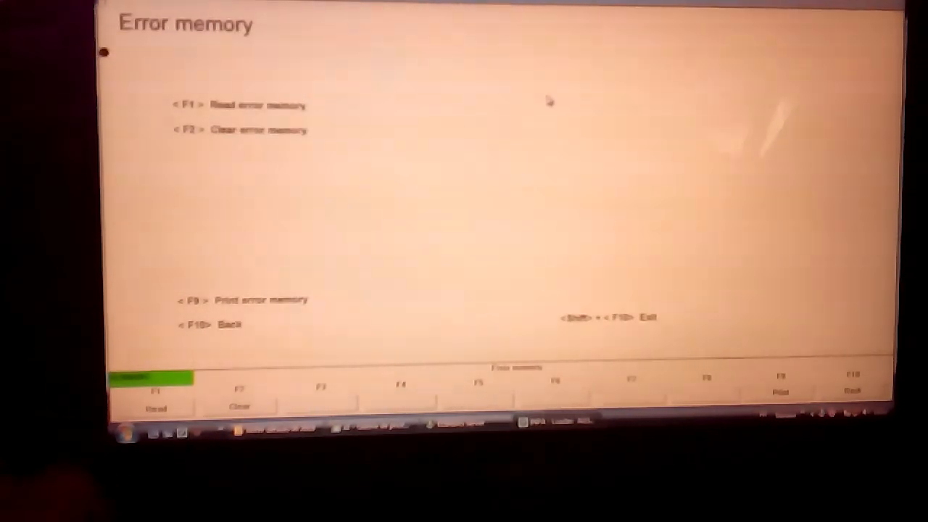
- Leave the Error memory screen with F10 to reach the Valves menu
{"action": "key", "text": "F10"}
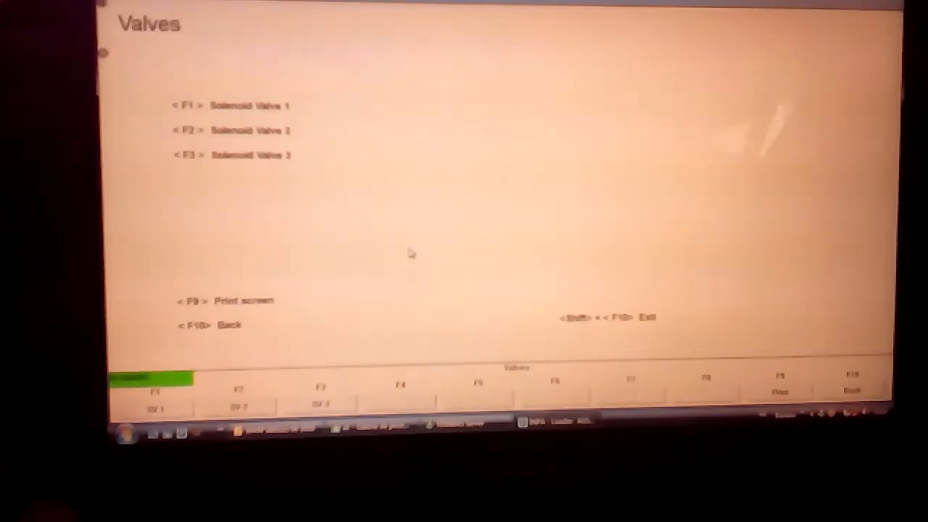
{"action": "mouse_move", "coordinate": [255, 174]}
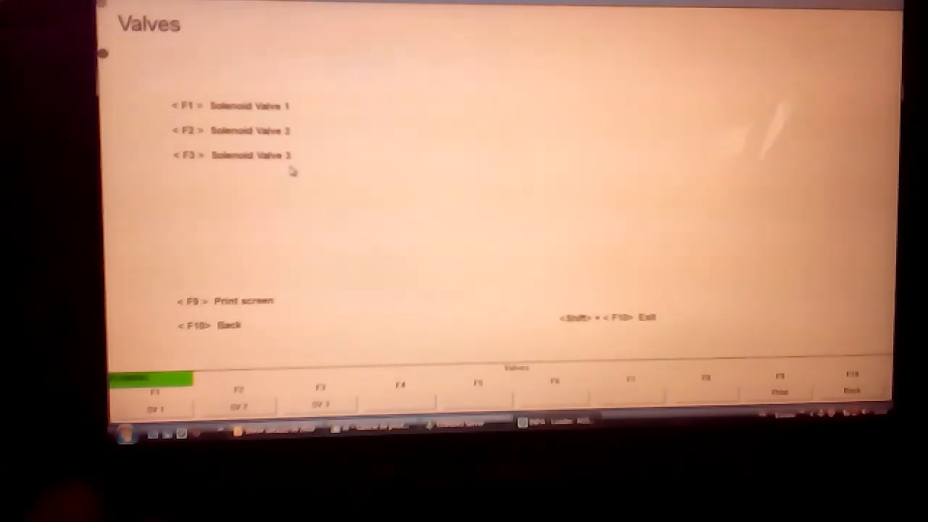
- Bring up the Others menu listing pressure controllers, instrument cluster and L5/L6
{"action": "key", "text": "f1"}
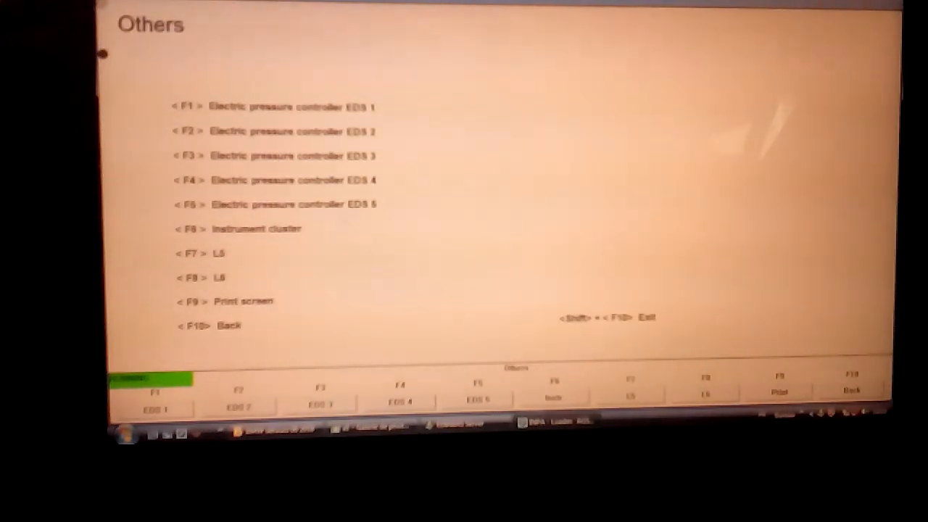
{"action": "mouse_move", "coordinate": [345, 259]}
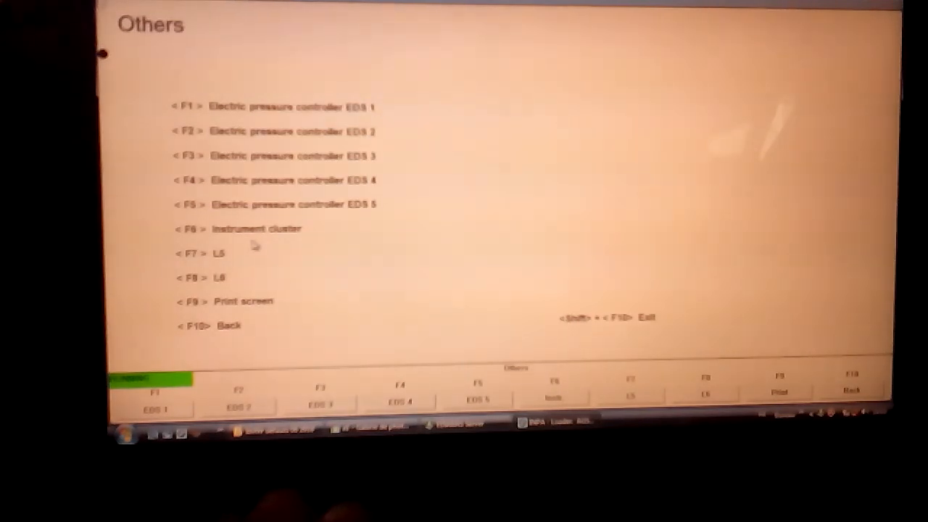
- Activate output L5 via F7 so the confirmation message appears
{"action": "key", "text": "f7"}
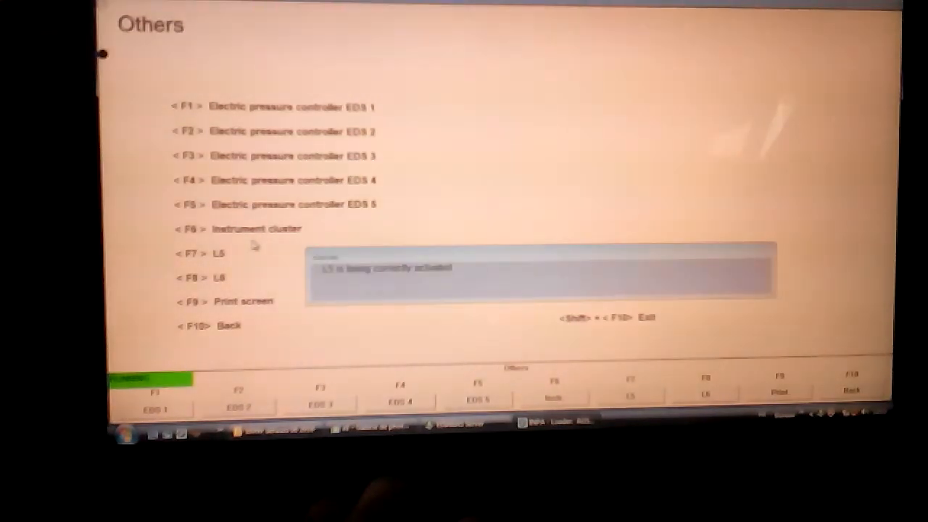